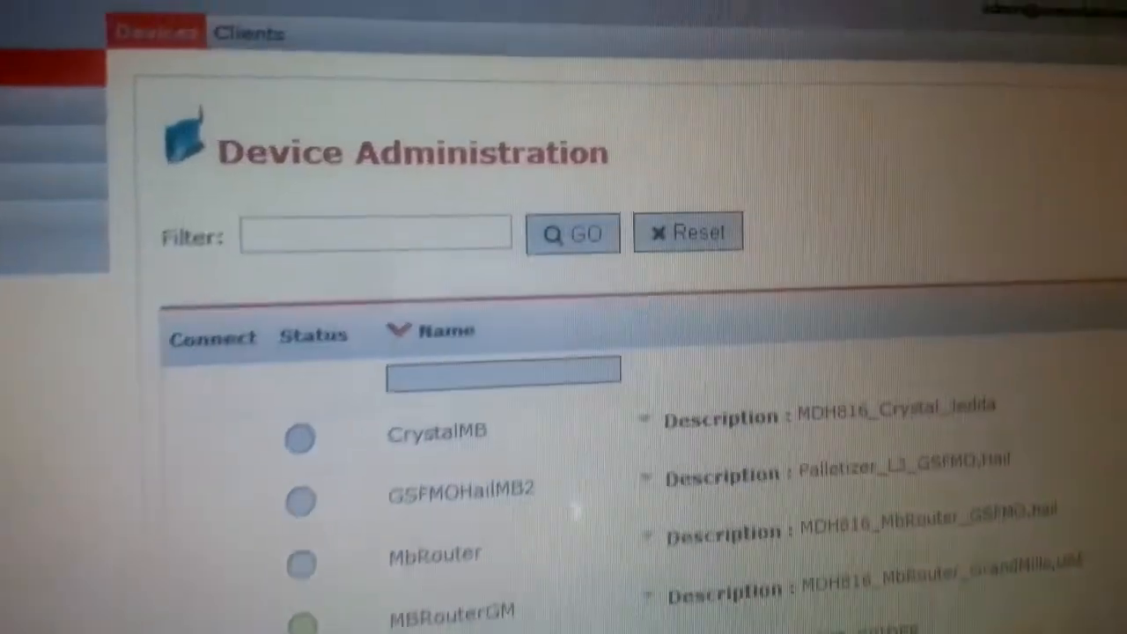
Bring up the Screens menu listing the available screens on the remote Start Screen.
{"action": "scroll", "scroll_direction": "down", "scroll_amount": 3}
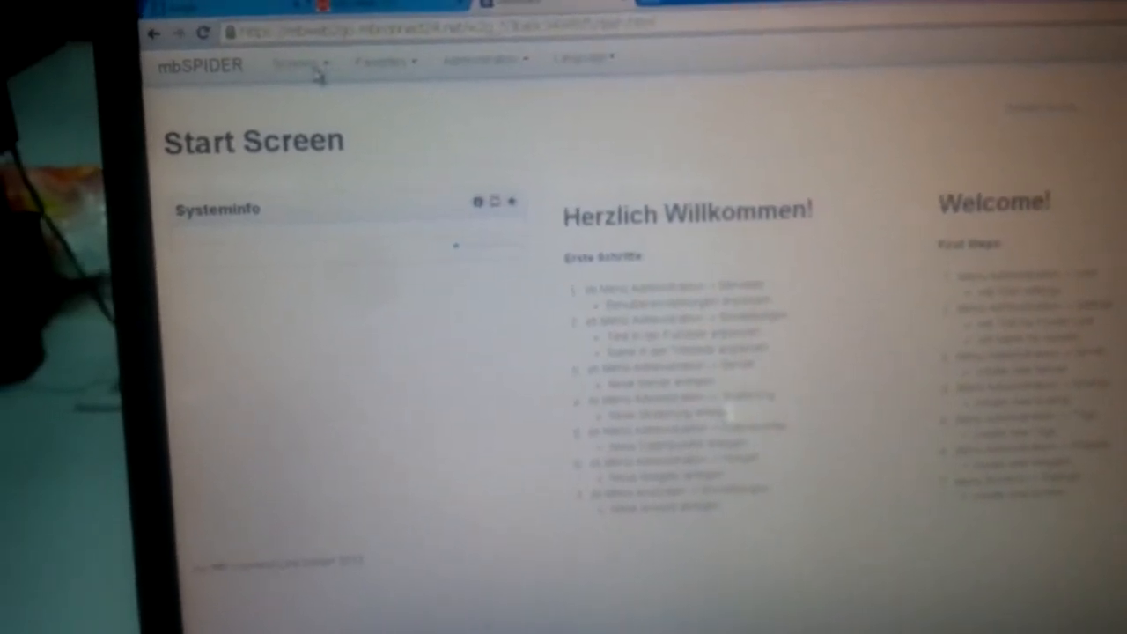
{"action": "left_click", "coordinate": [300, 63]}
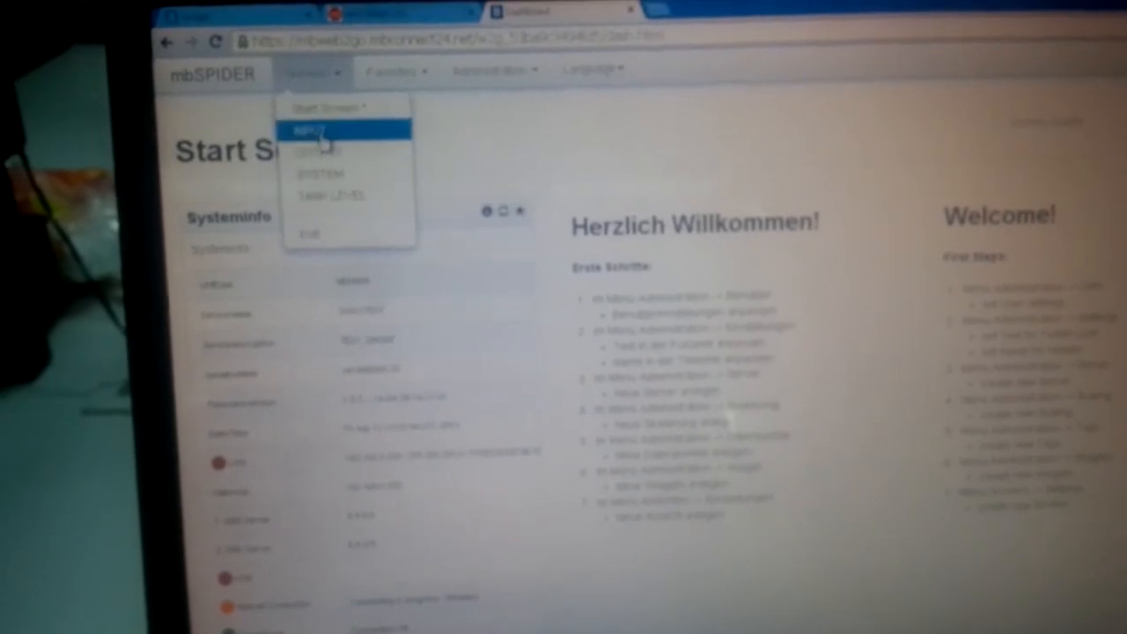
Switch to the TANK LEVEL screen showing the LT1 and LT2 gauges.
{"action": "left_click", "coordinate": [331, 195]}
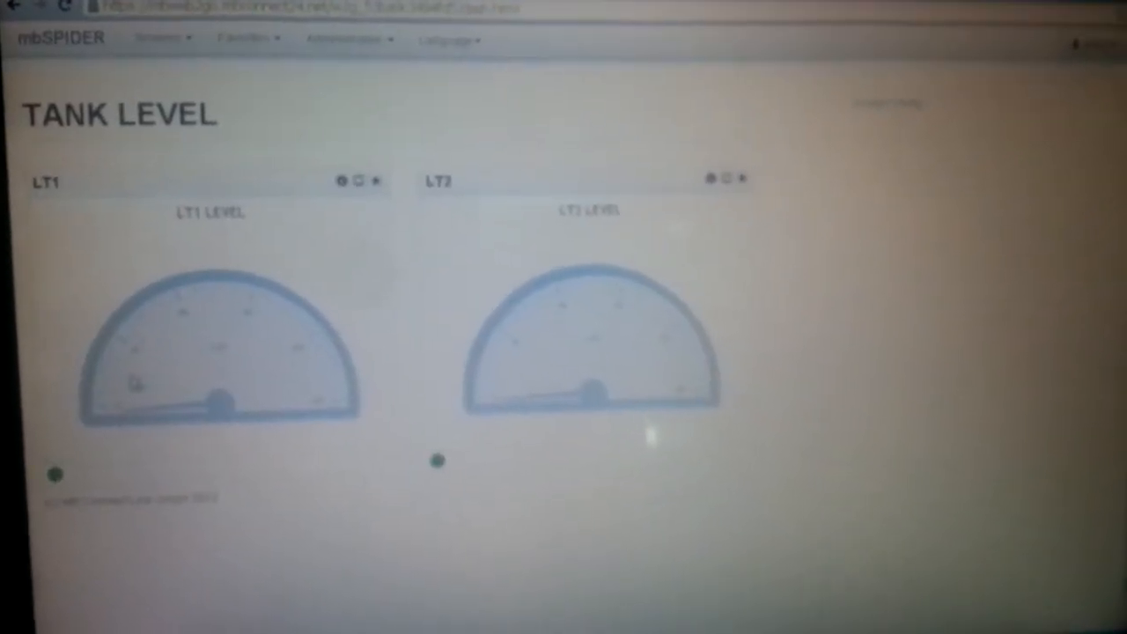